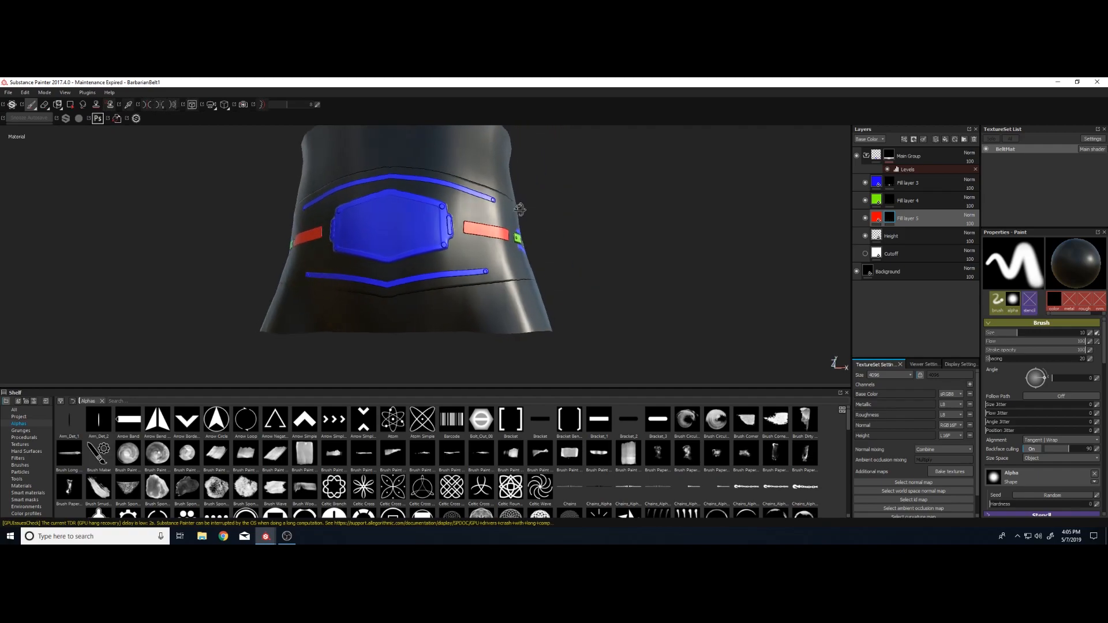
Maximize the TactBelt1 window and orbit the belt to view its colour masks from front and angle
drag(519, 209, 526, 209)
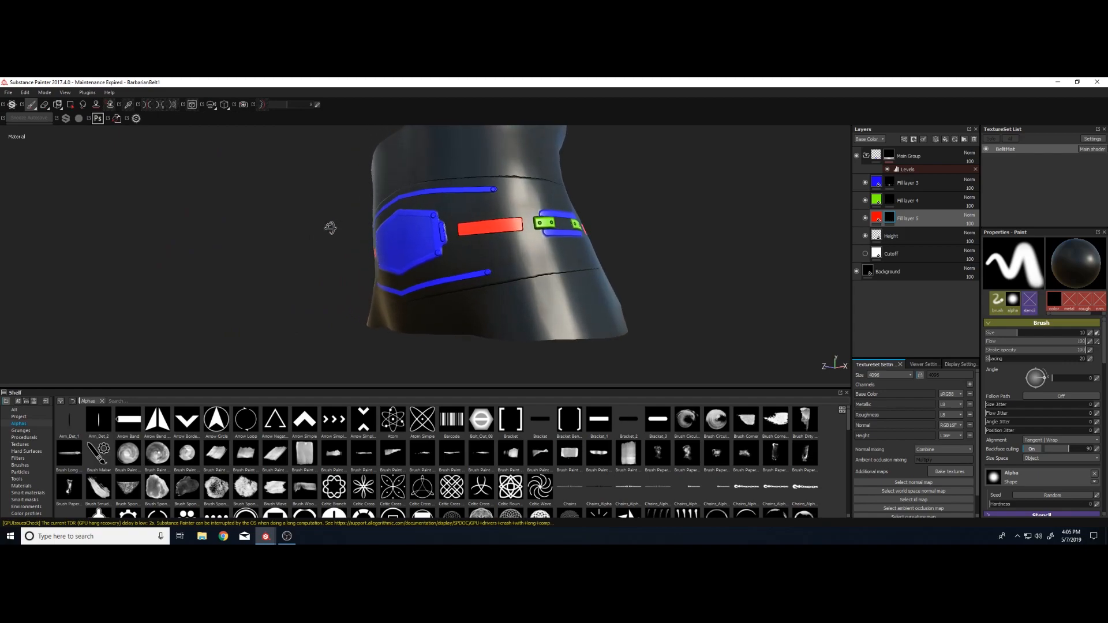
drag(332, 228, 518, 218)
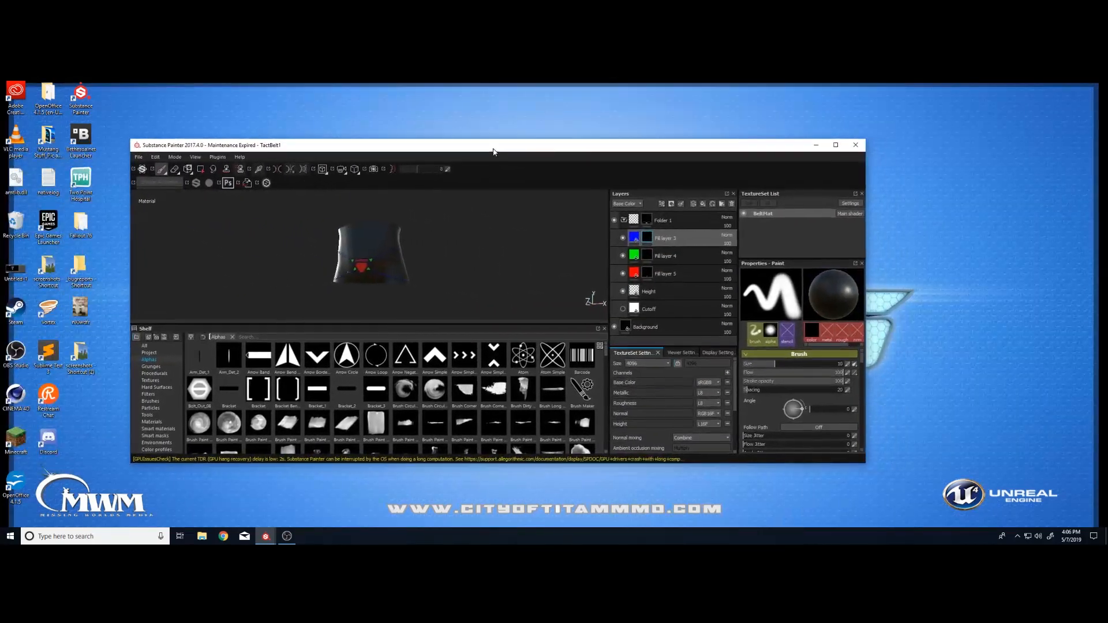
click(836, 144)
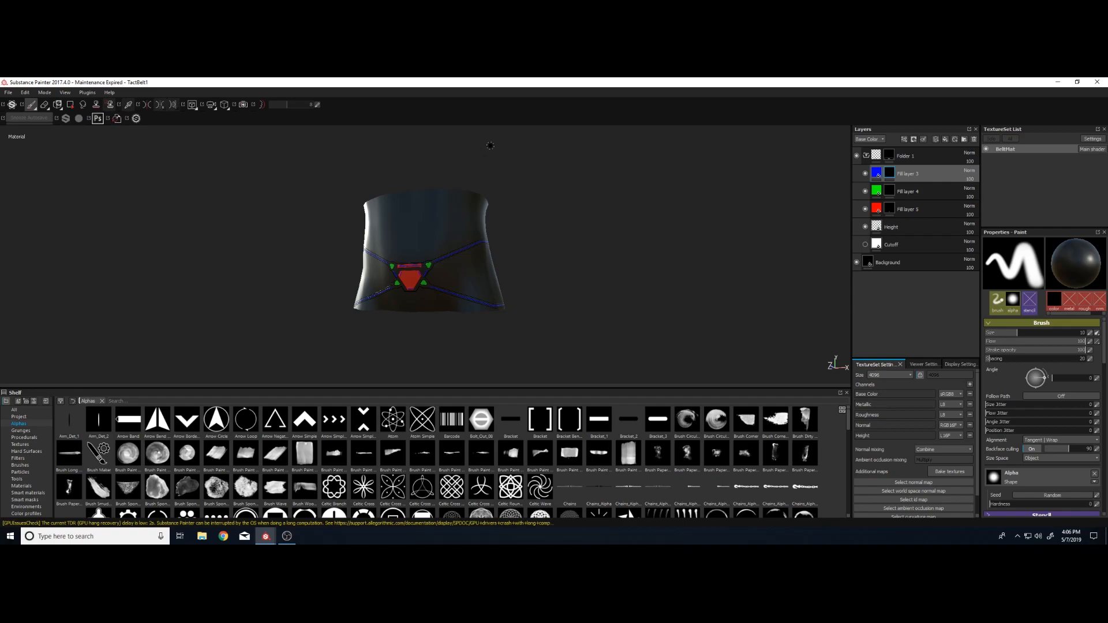
mouse_move(501, 152)
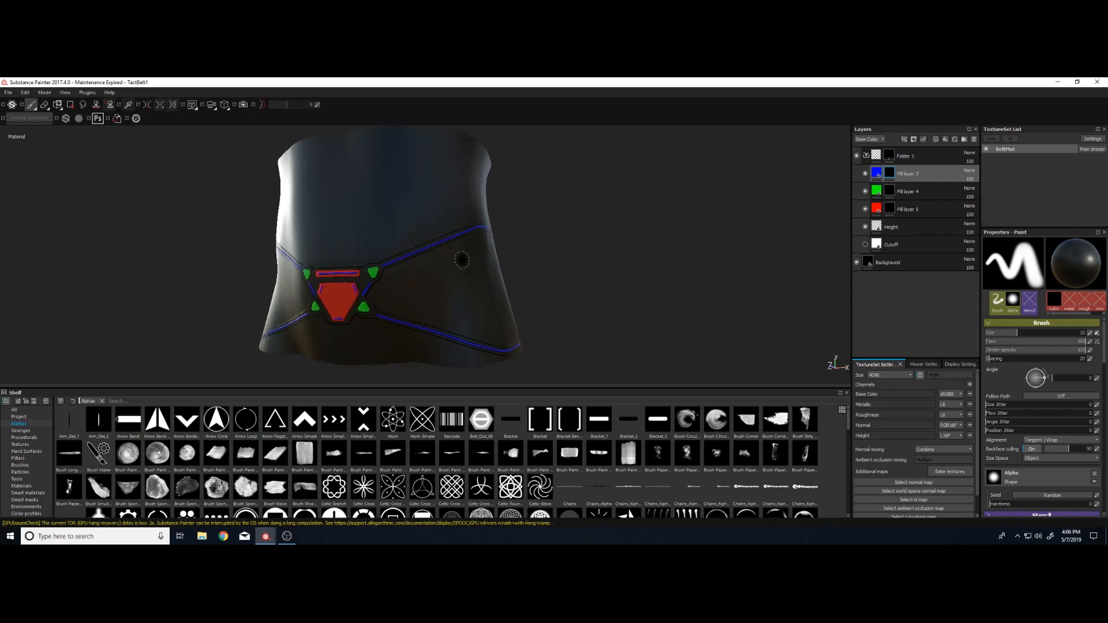
mouse_move(466, 300)
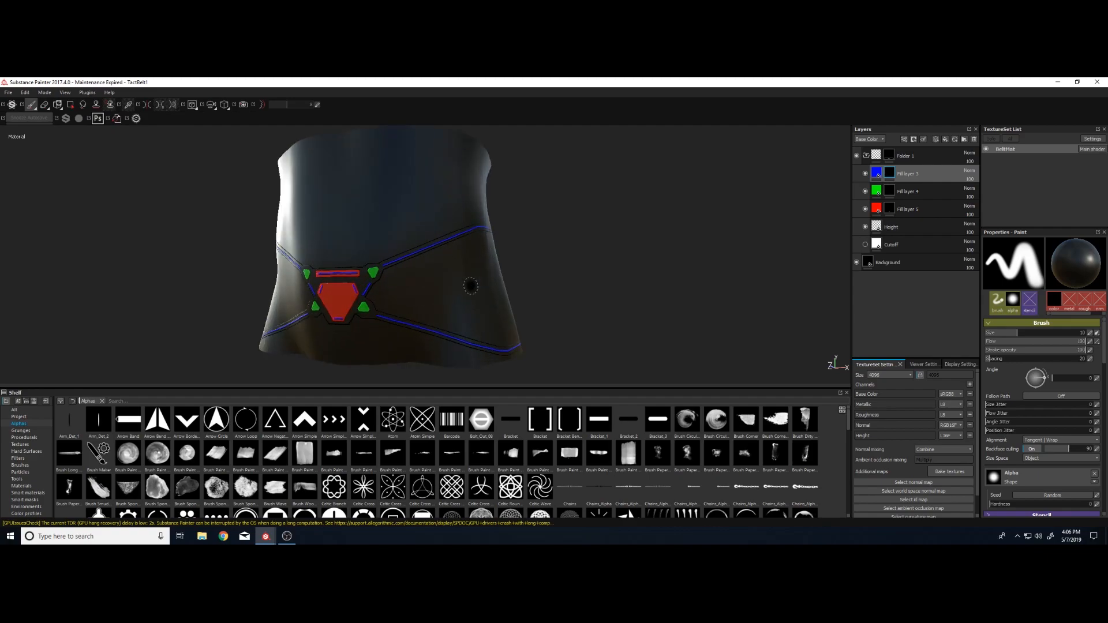
mouse_move(457, 257)
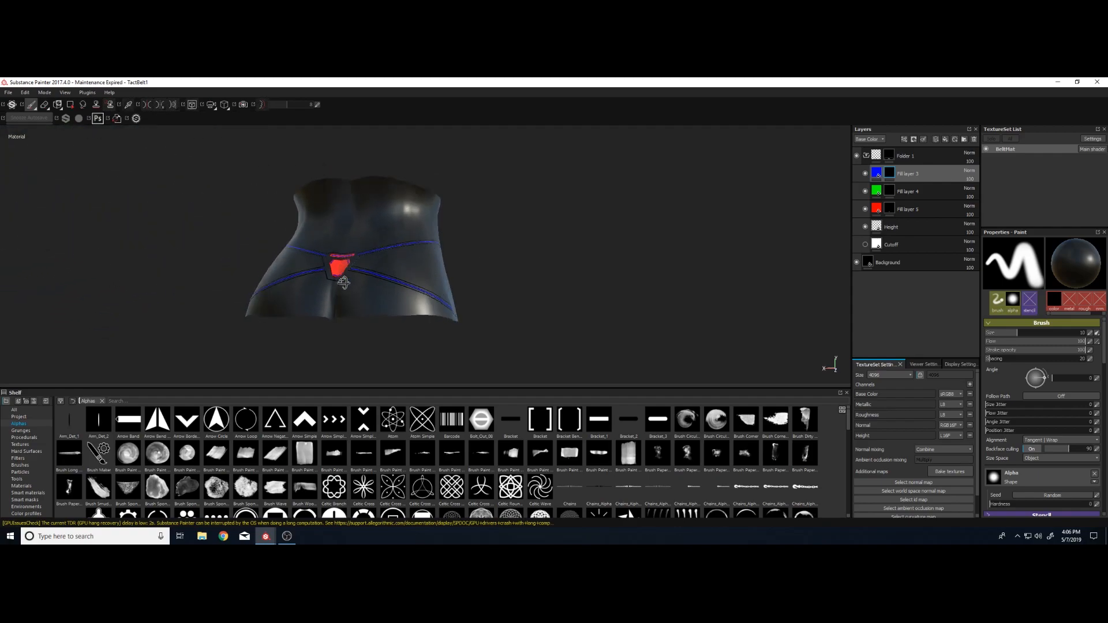
drag(346, 282, 473, 304)
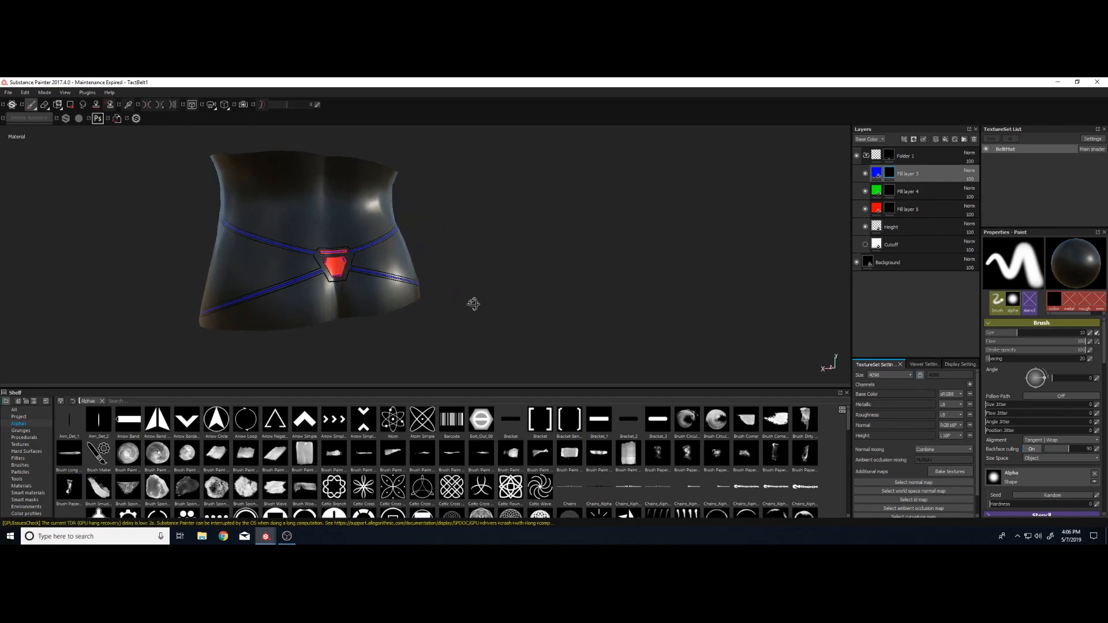
drag(473, 303, 337, 285)
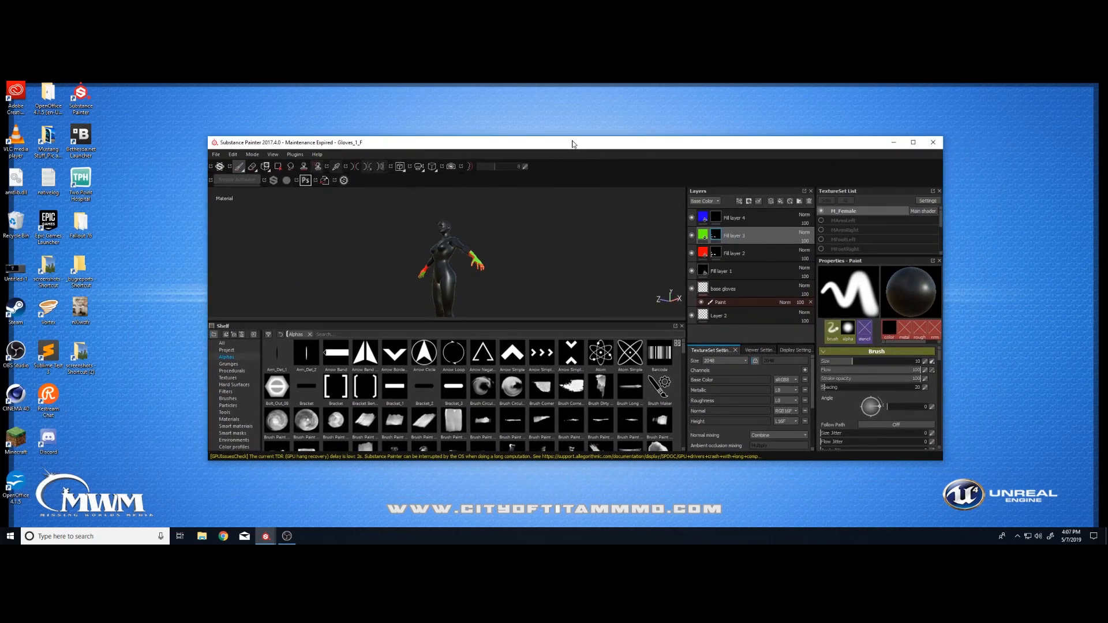
Maximize the Gloves_1_F window and orbit the figure to inspect the glove masks
double_click(574, 143)
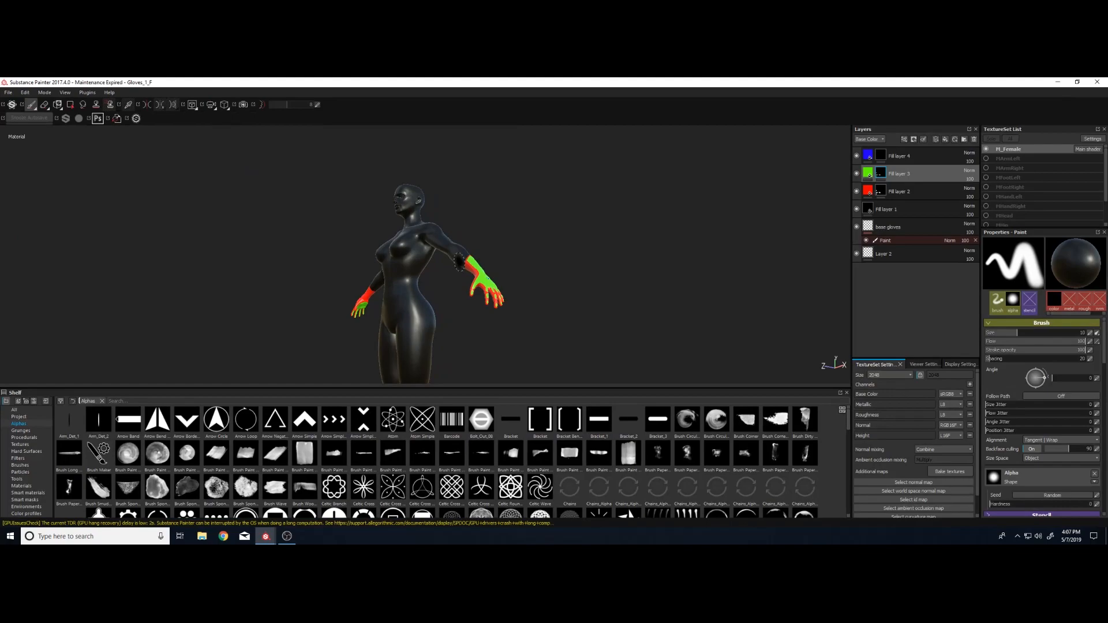
scroll(down, 3)
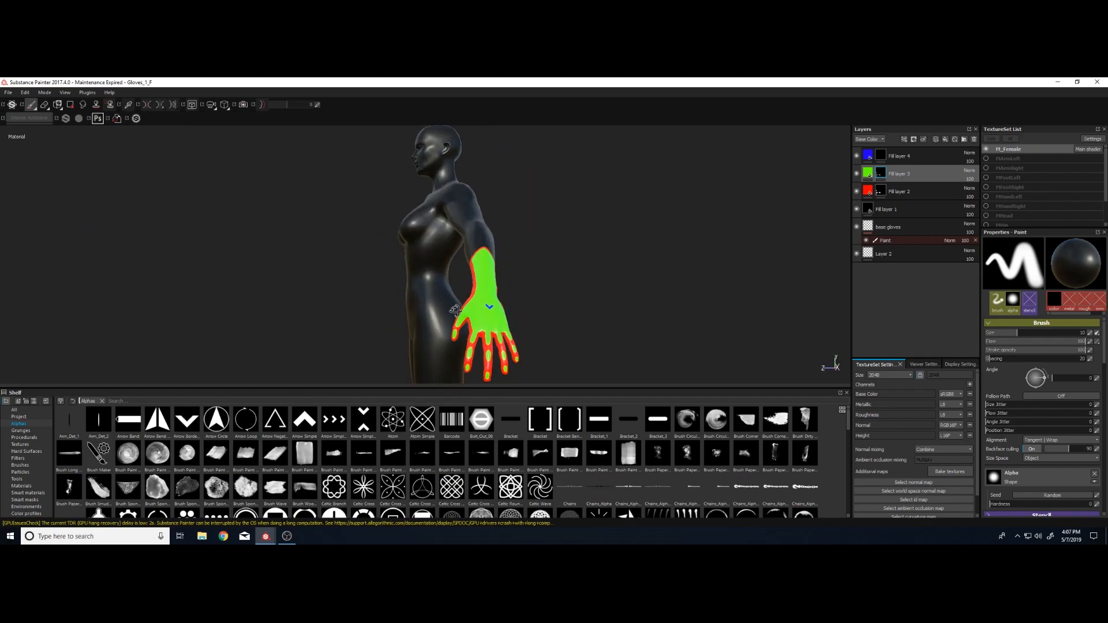
drag(456, 311, 430, 326)
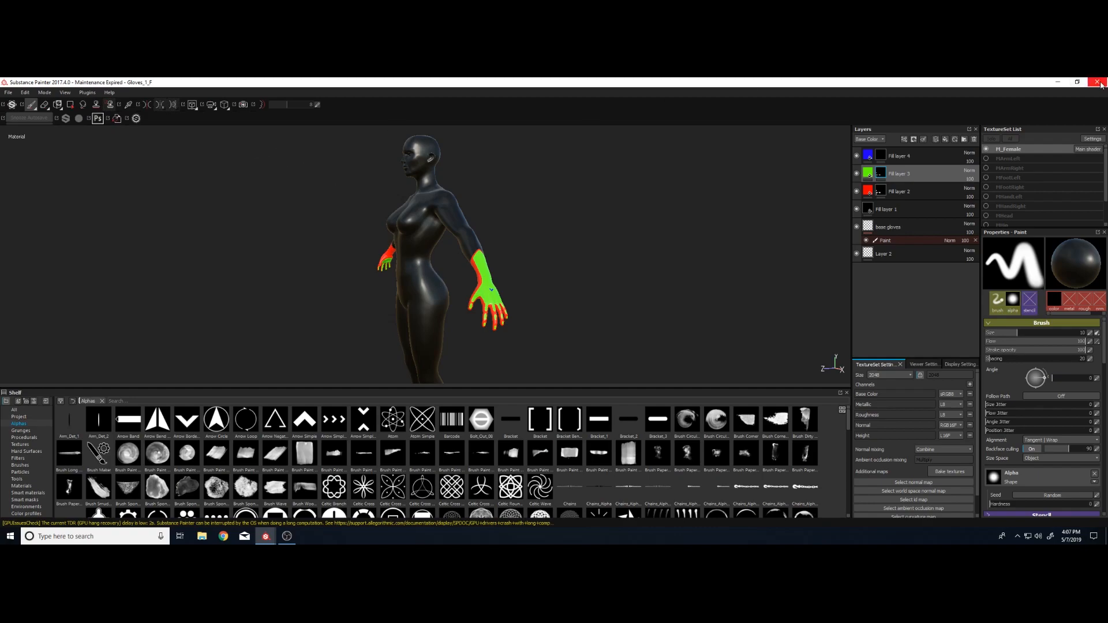
Close the gloves project and orbit the Female_StealthArmor_mask figure
click(1099, 83)
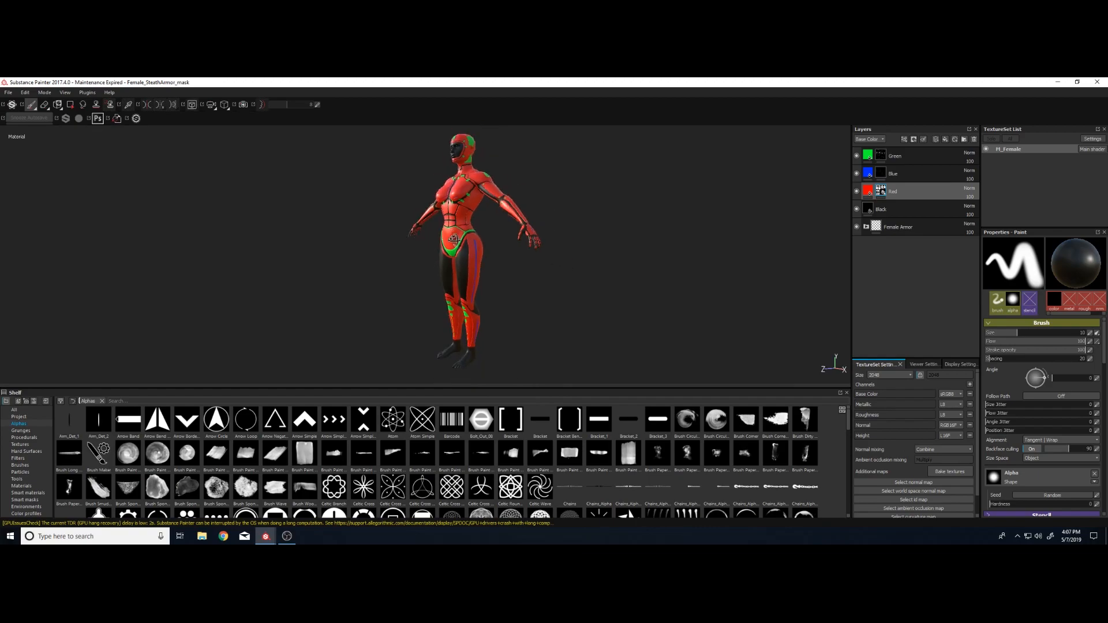
drag(467, 233, 543, 236)
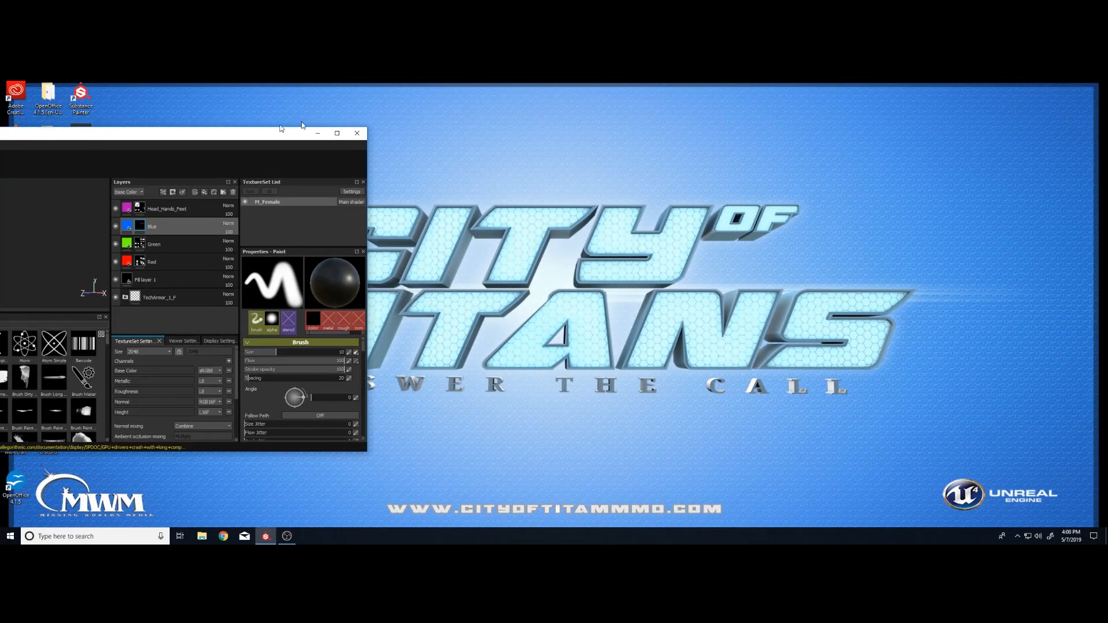
Maximize the TechArmor1_F window to show the armor's colour masks
click(337, 132)
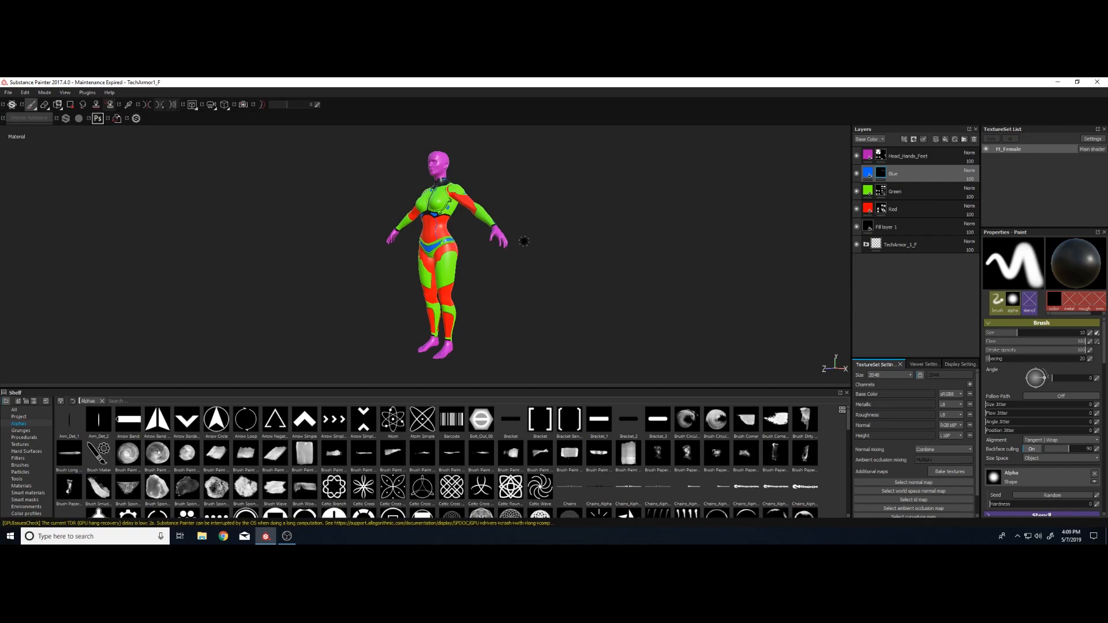
mouse_move(525, 233)
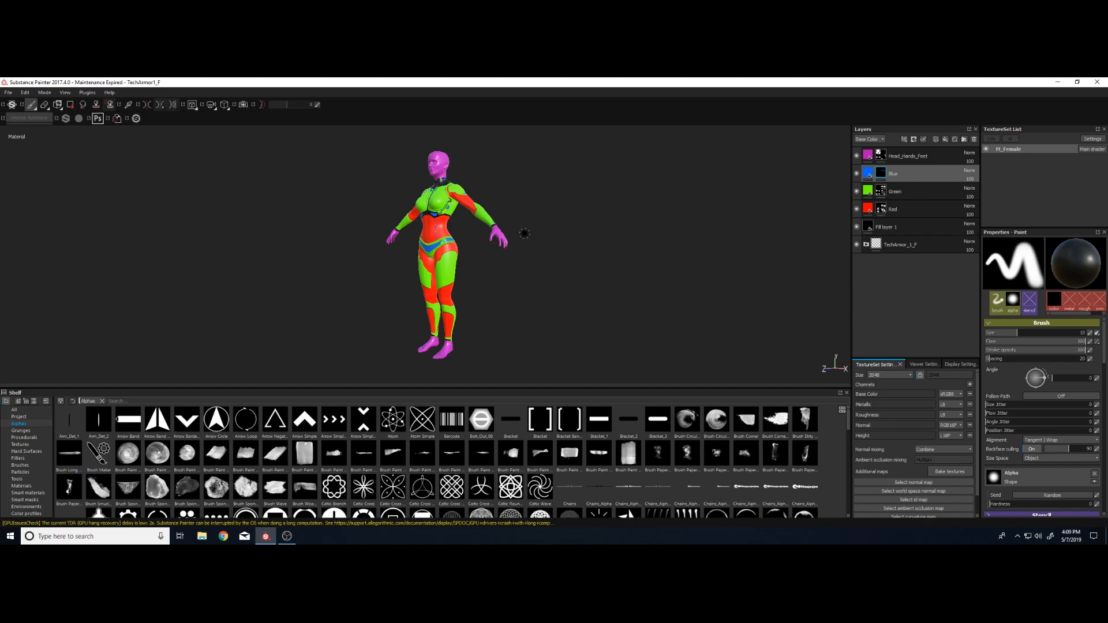